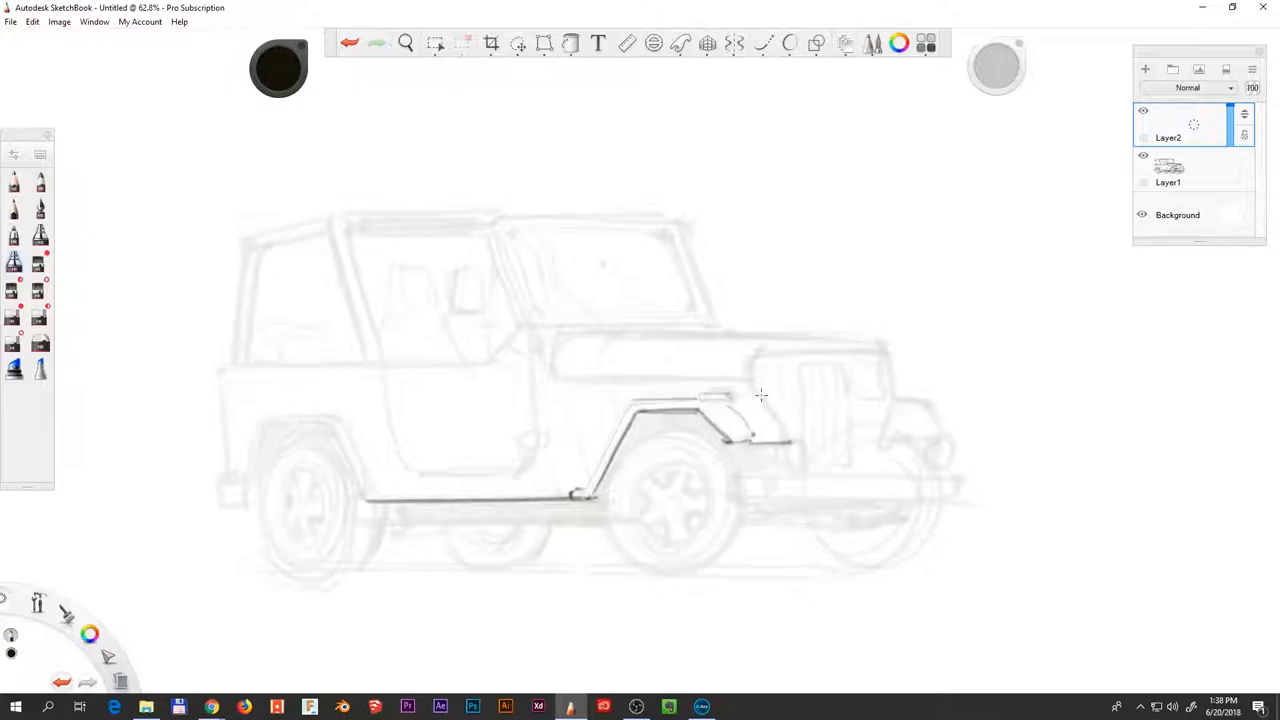
Trace dark outlines of the windshield frame, hood, door, rear body and roll bar on Layer2.
{"action": "left_click_drag", "start_coordinate": [537, 378], "coordinate": [838, 352]}
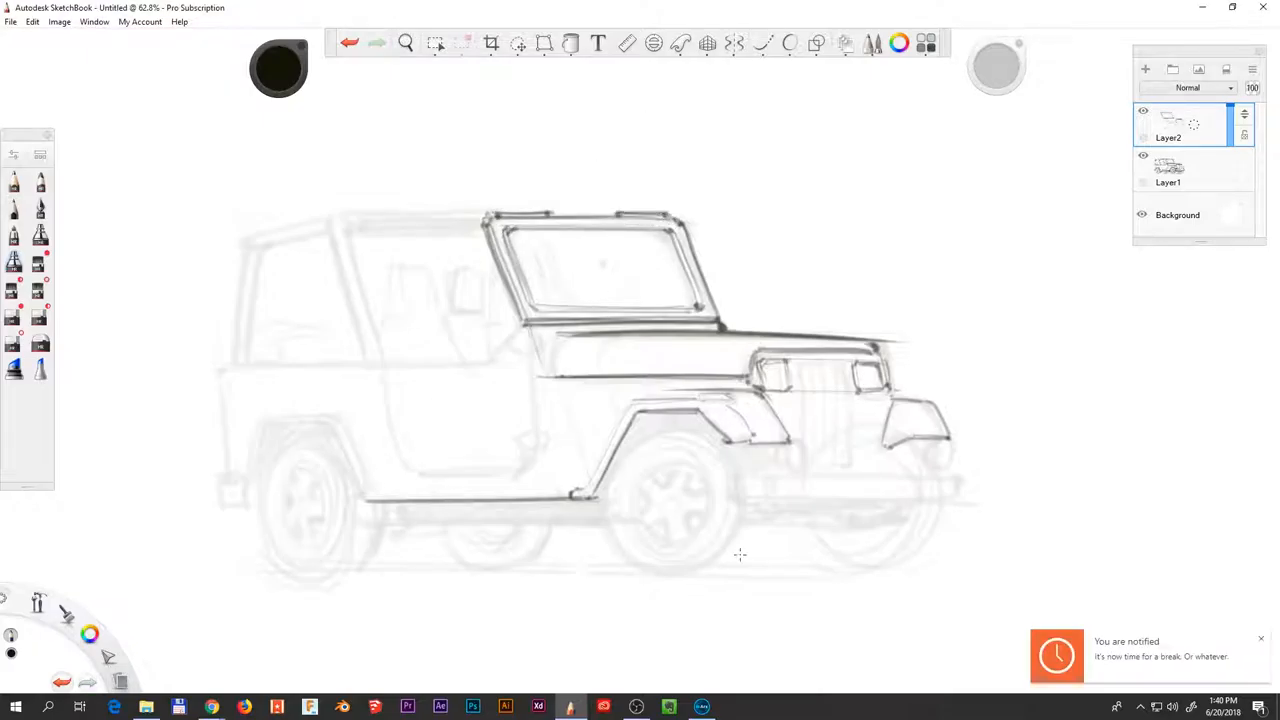
{"action": "left_click_drag", "start_coordinate": [470, 355], "coordinate": [530, 460]}
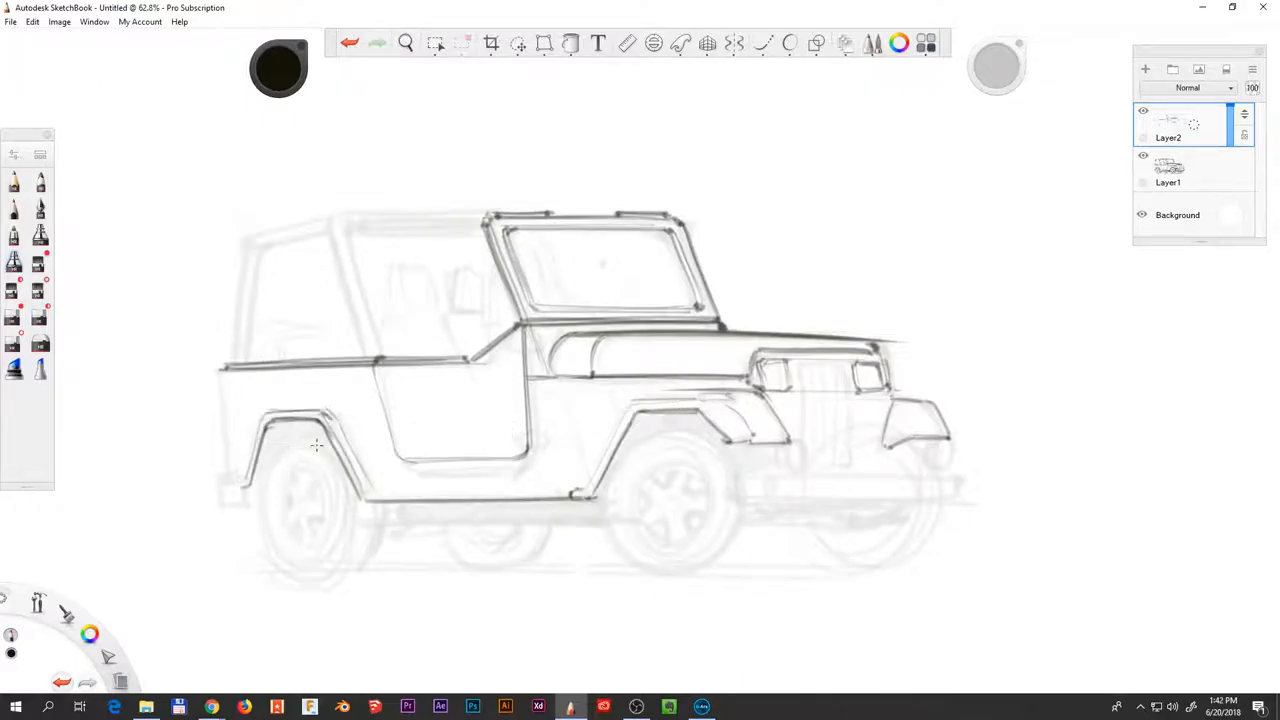
{"action": "left_click_drag", "start_coordinate": [320, 420], "coordinate": [595, 500]}
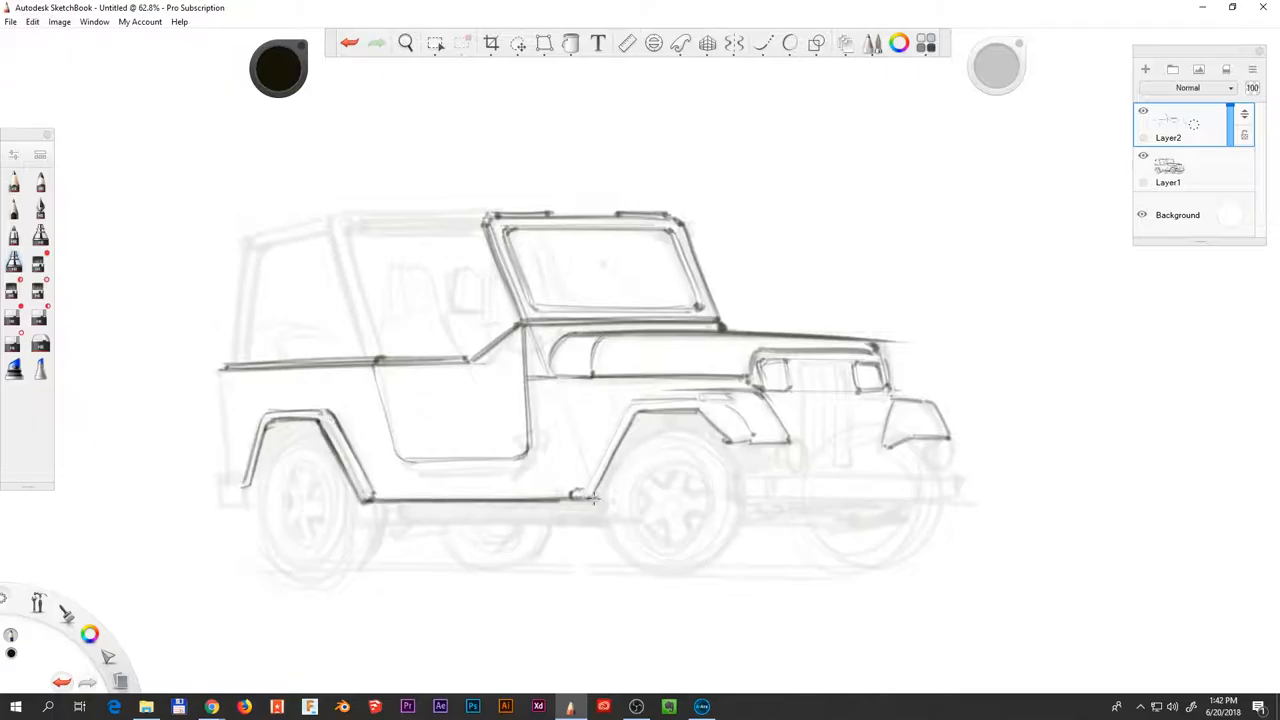
{"action": "left_click_drag", "start_coordinate": [580, 500], "coordinate": [790, 425]}
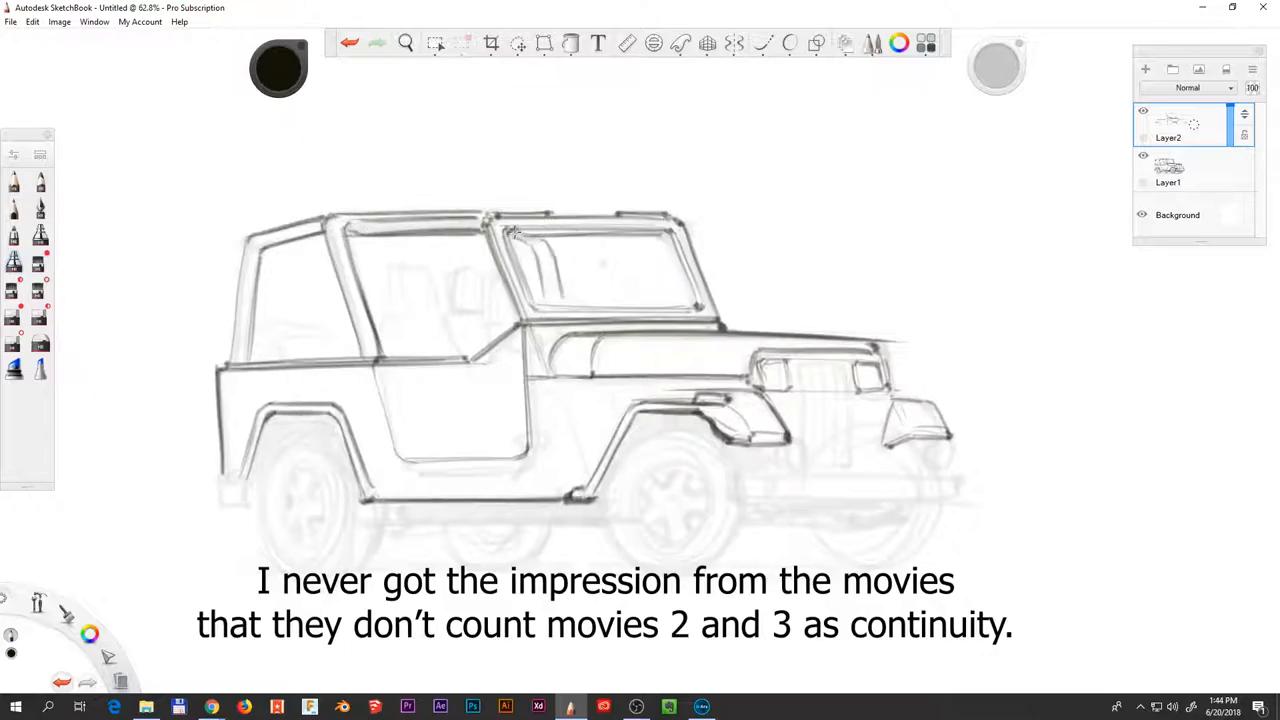
Hatch the windshield, ink the rear bumper, and trace the front wheel with the Ellipse ruler.
{"action": "left_click_drag", "start_coordinate": [520, 240], "coordinate": [560, 300]}
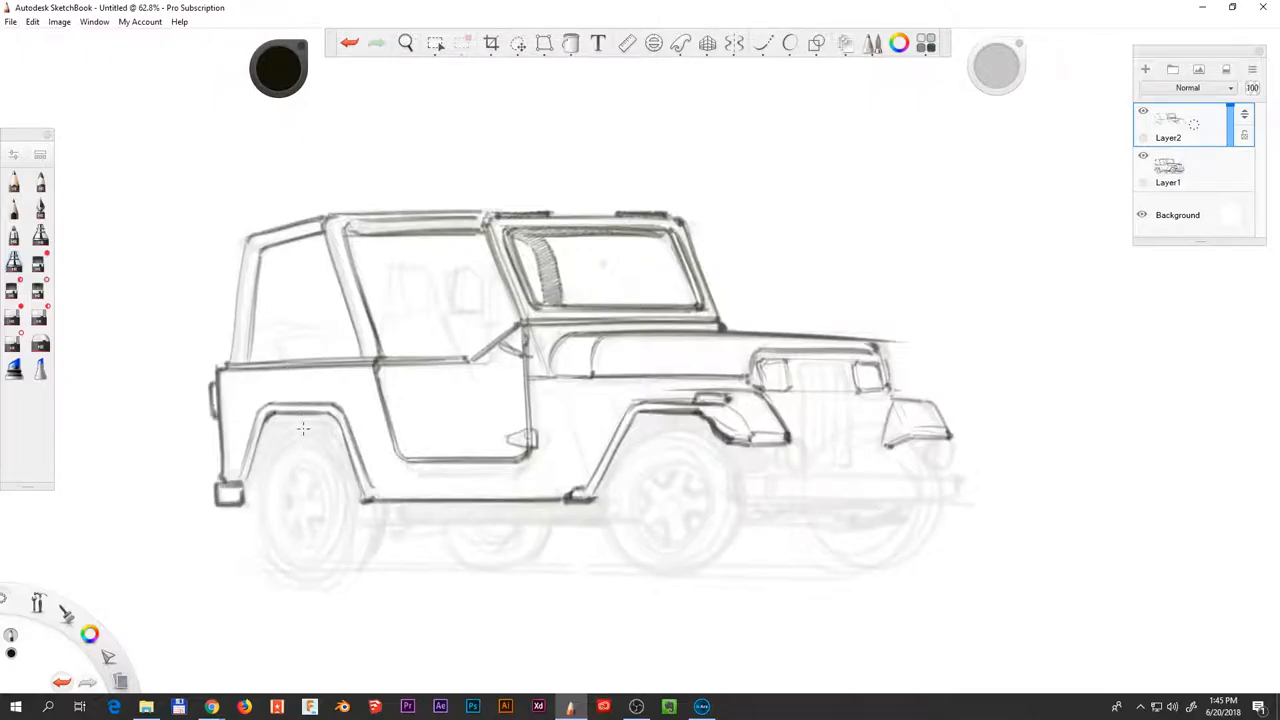
{"action": "left_click", "coordinate": [654, 43]}
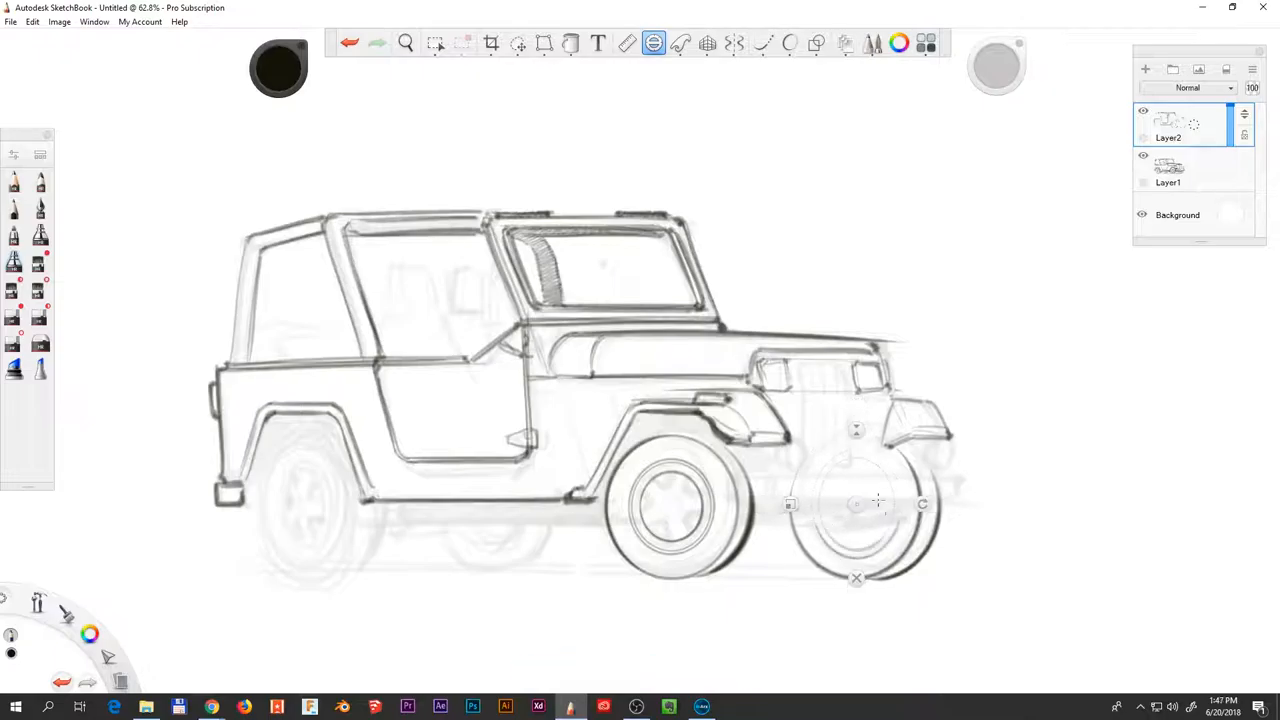
Ellipse the rear and far wheels, add ground line and spare tire, then sketch rim spokes.
{"action": "key", "text": "shift"}
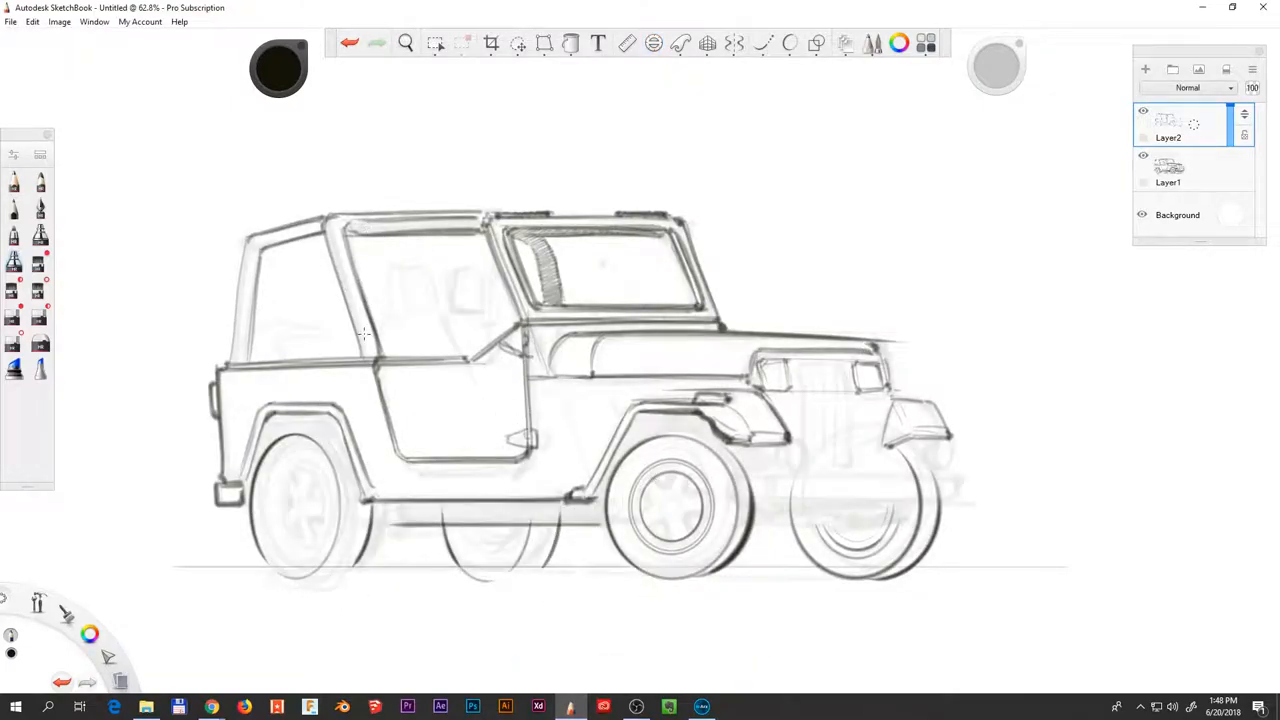
{"action": "left_click", "coordinate": [653, 43]}
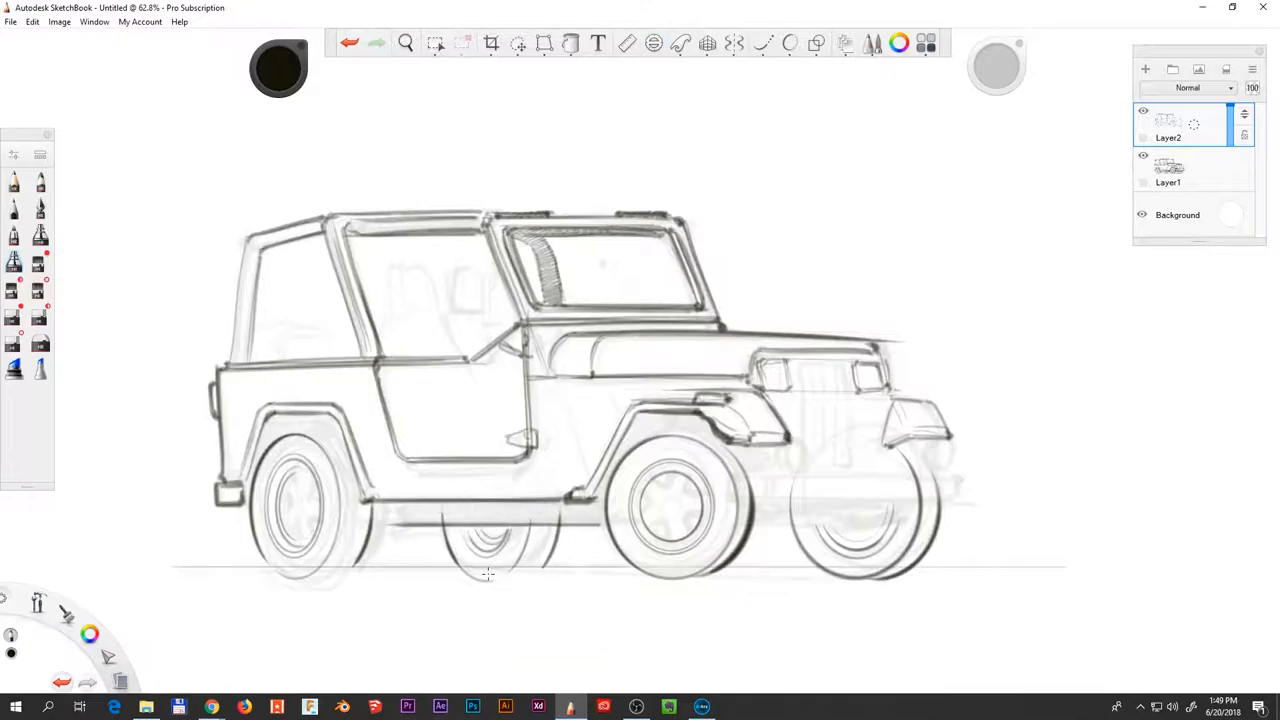
{"action": "left_click", "coordinate": [653, 43]}
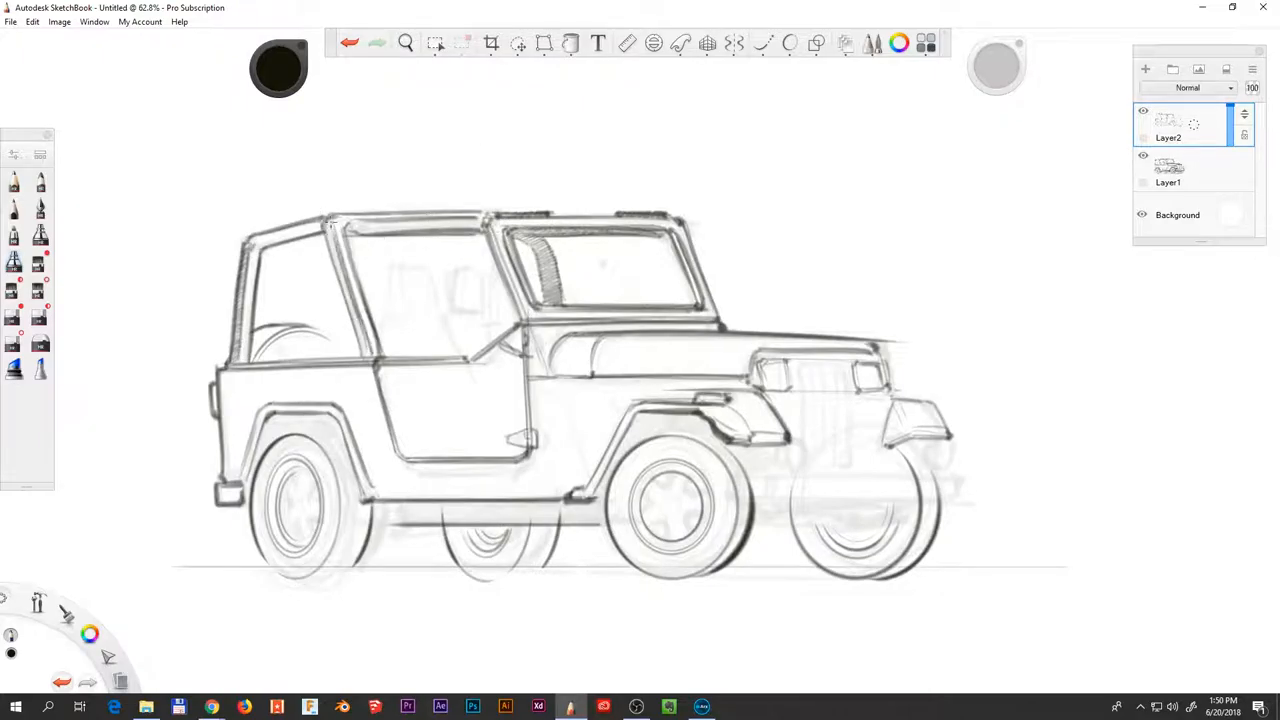
{"action": "left_click_drag", "start_coordinate": [335, 225], "coordinate": [370, 365]}
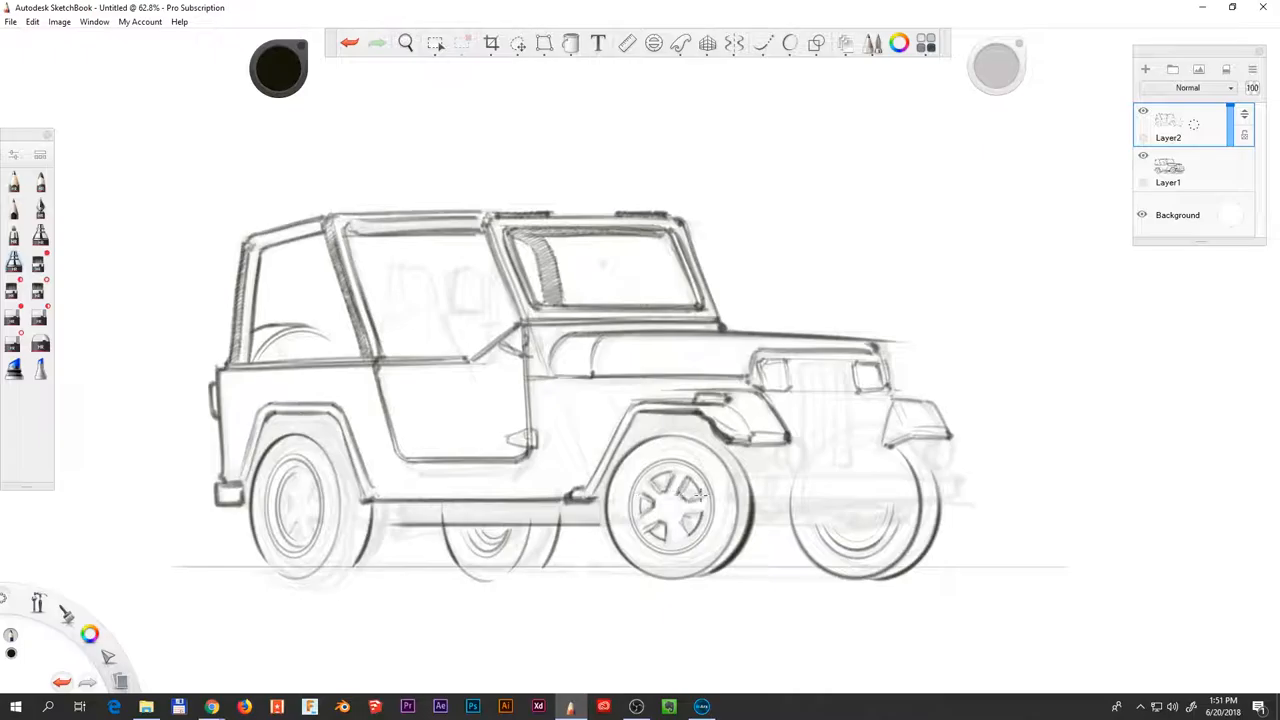
{"action": "left_click_drag", "start_coordinate": [660, 490], "coordinate": [685, 520]}
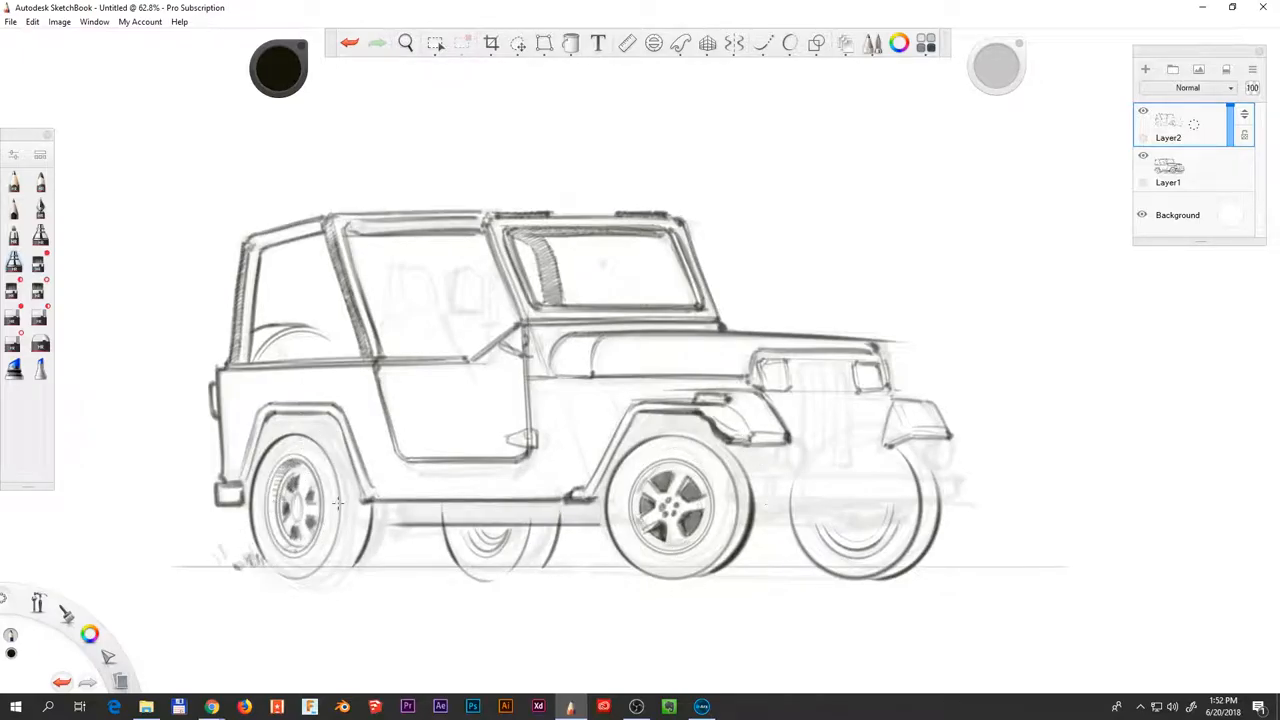
Draw grass, seats, mirrors, grille, headlights, bumper and underbody shading, then hide Layer1.
{"action": "key", "text": "shift"}
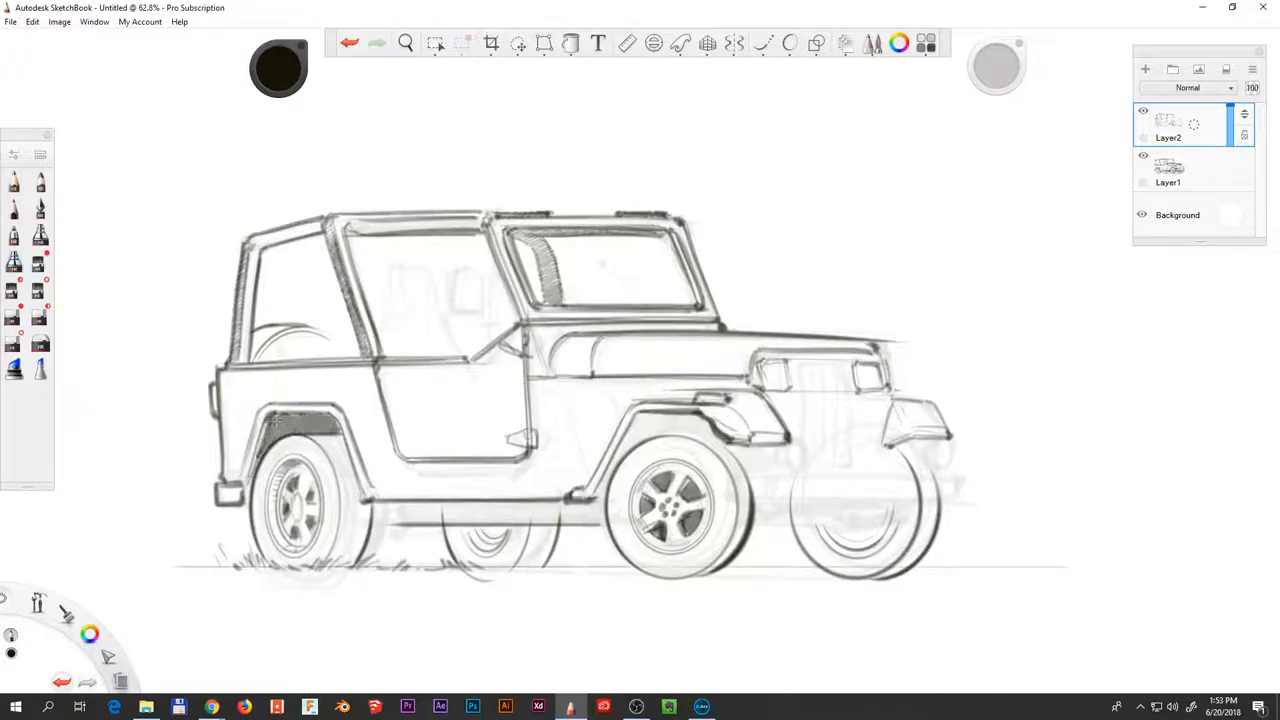
{"action": "key", "text": "shift"}
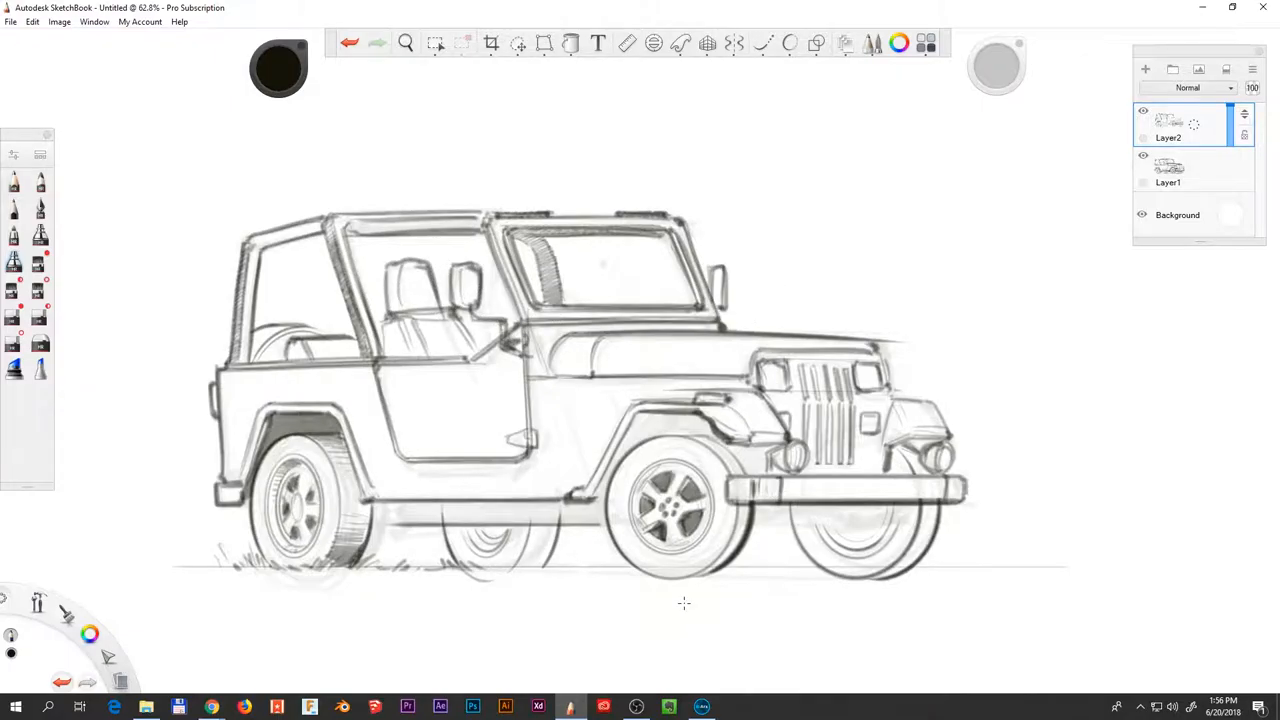
{"action": "left_click_drag", "start_coordinate": [575, 235], "coordinate": [575, 390]}
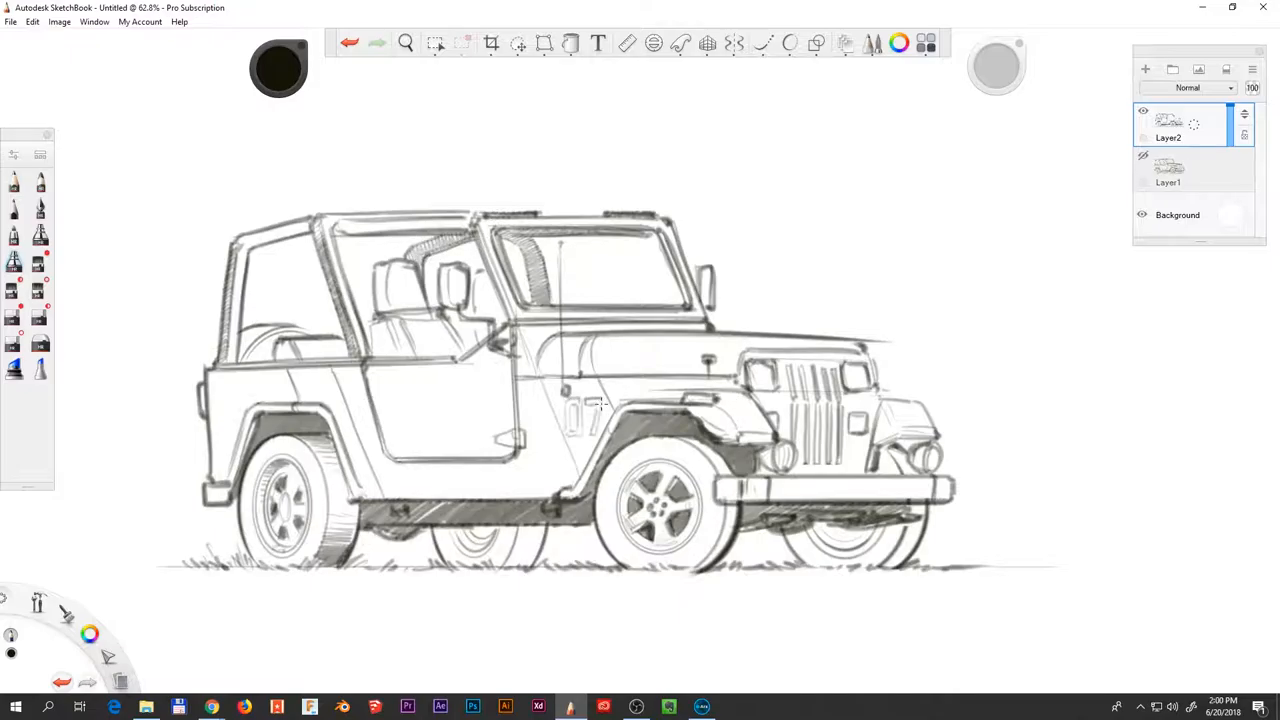
Draw the Jurassic Park door logo and '07', then marker-paint the body grey-blue on Layer3.
{"action": "key", "text": "shift"}
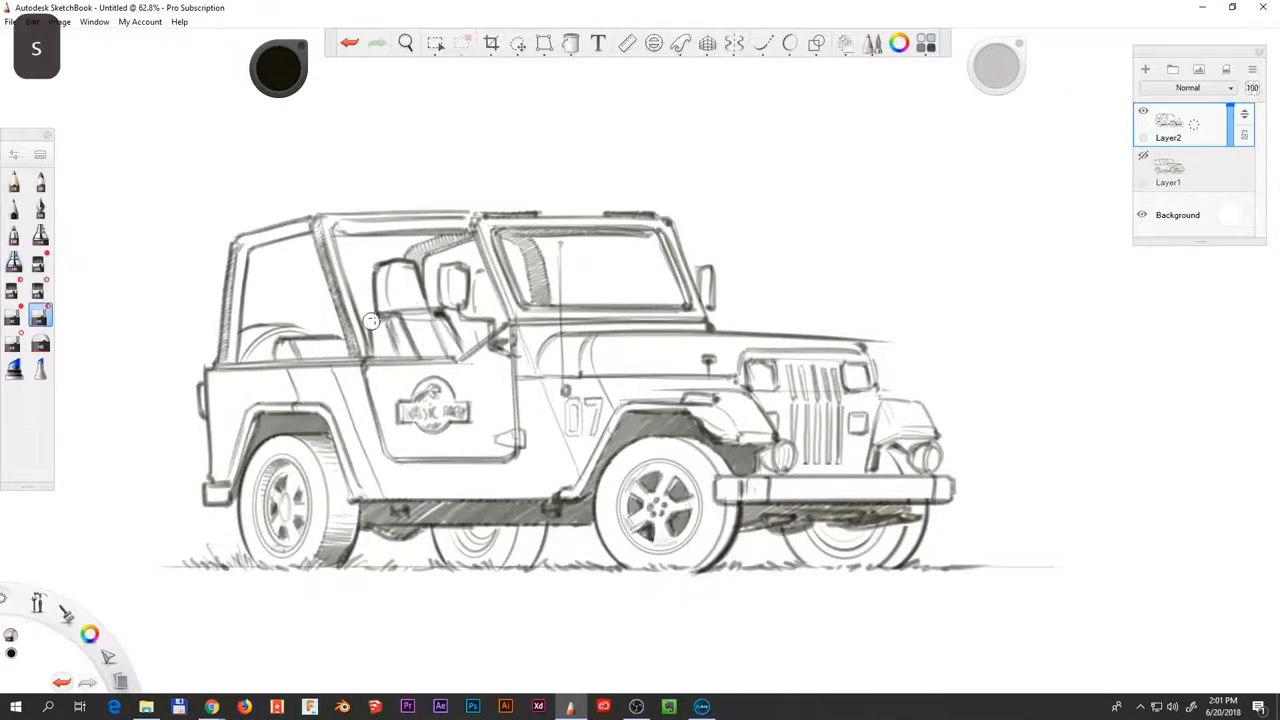
{"action": "left_click_drag", "start_coordinate": [370, 320], "coordinate": [510, 280]}
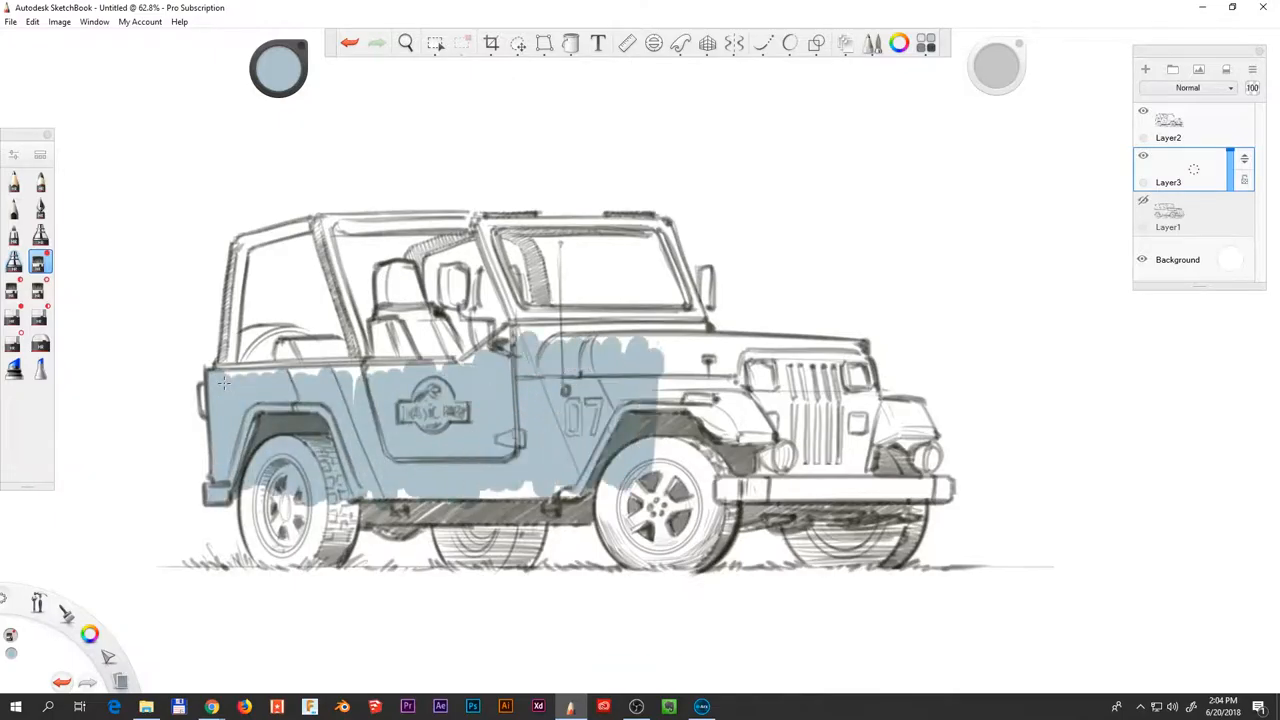
Complete the grey fill and paint red stripes, rims, frame and logo plus a brown roll bar.
{"action": "key", "text": "shift"}
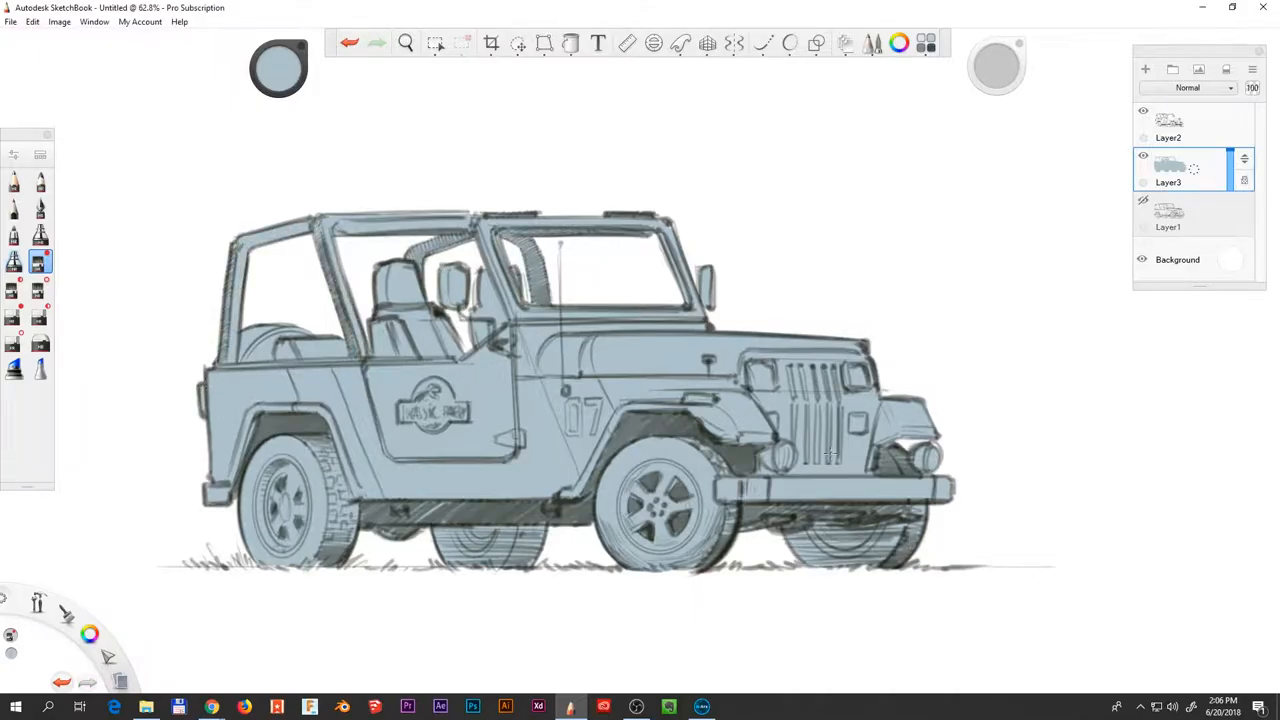
{"action": "left_click_drag", "start_coordinate": [548, 365], "coordinate": [575, 495]}
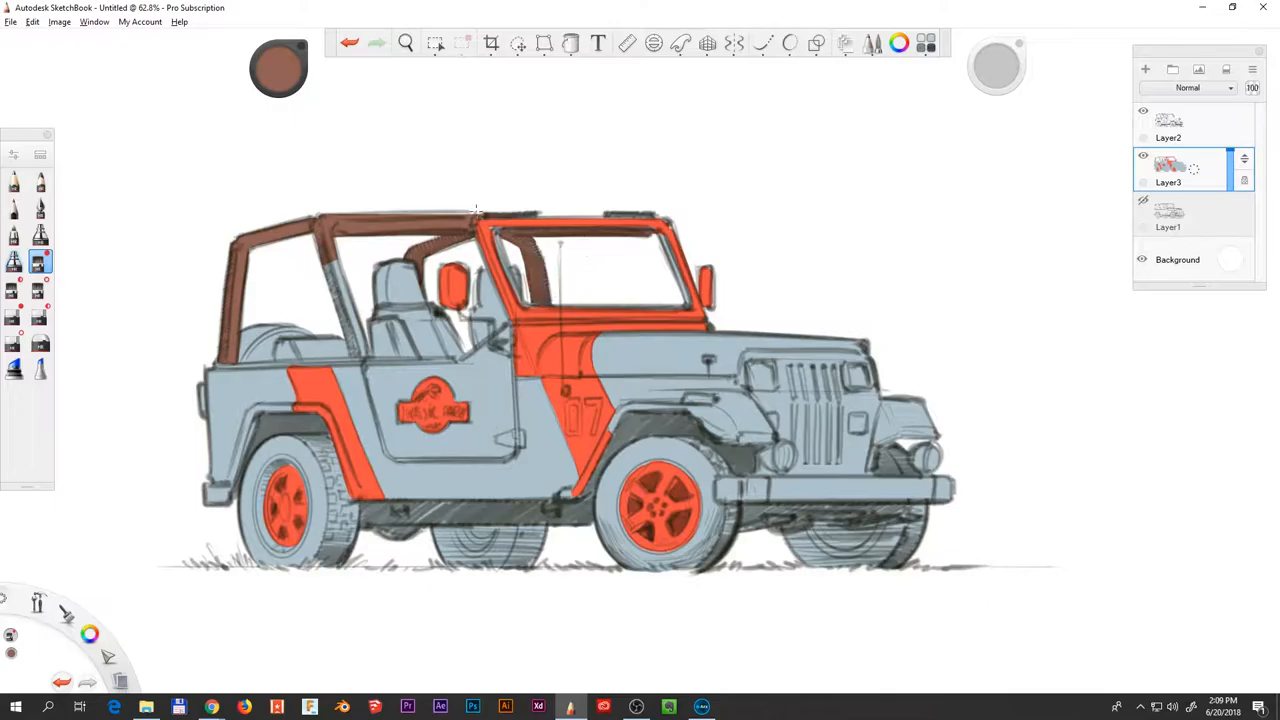
Paint dark tires, seats and grille, yellow headlights and '07', then lock Layer3 and add Layer4.
{"action": "left_click", "coordinate": [278, 68]}
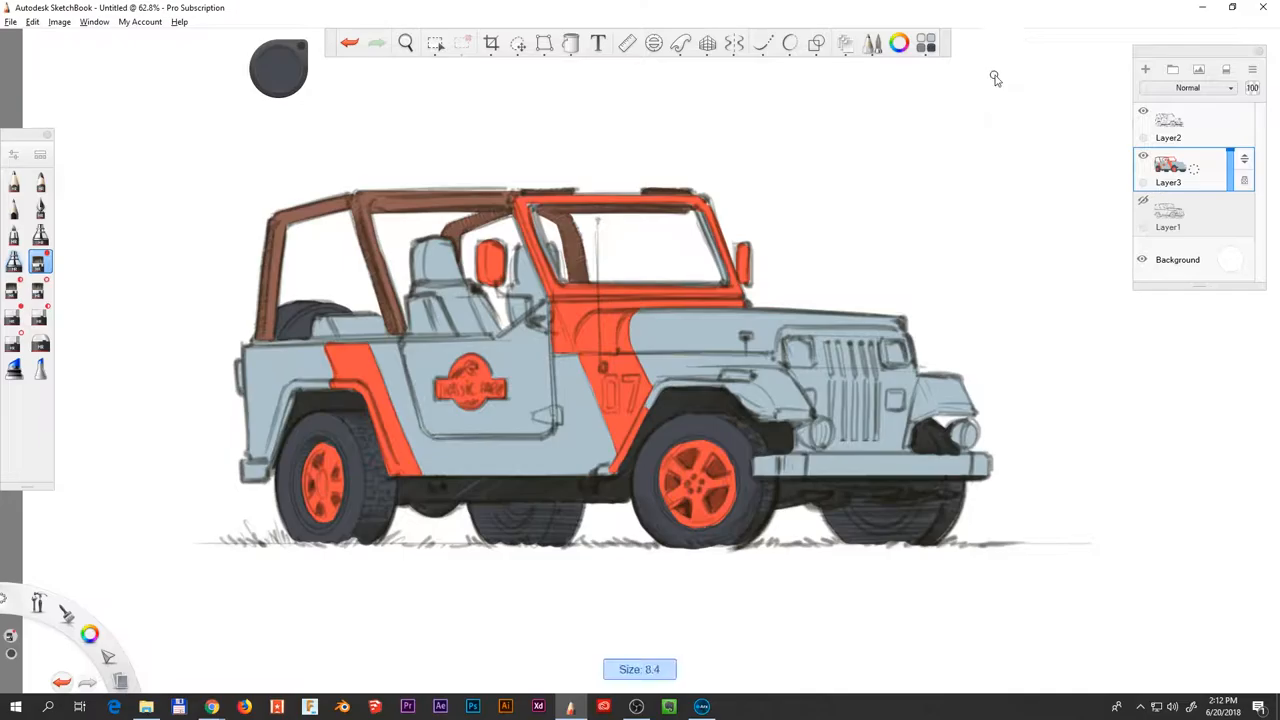
{"action": "left_click_drag", "start_coordinate": [830, 350], "coordinate": [875, 440]}
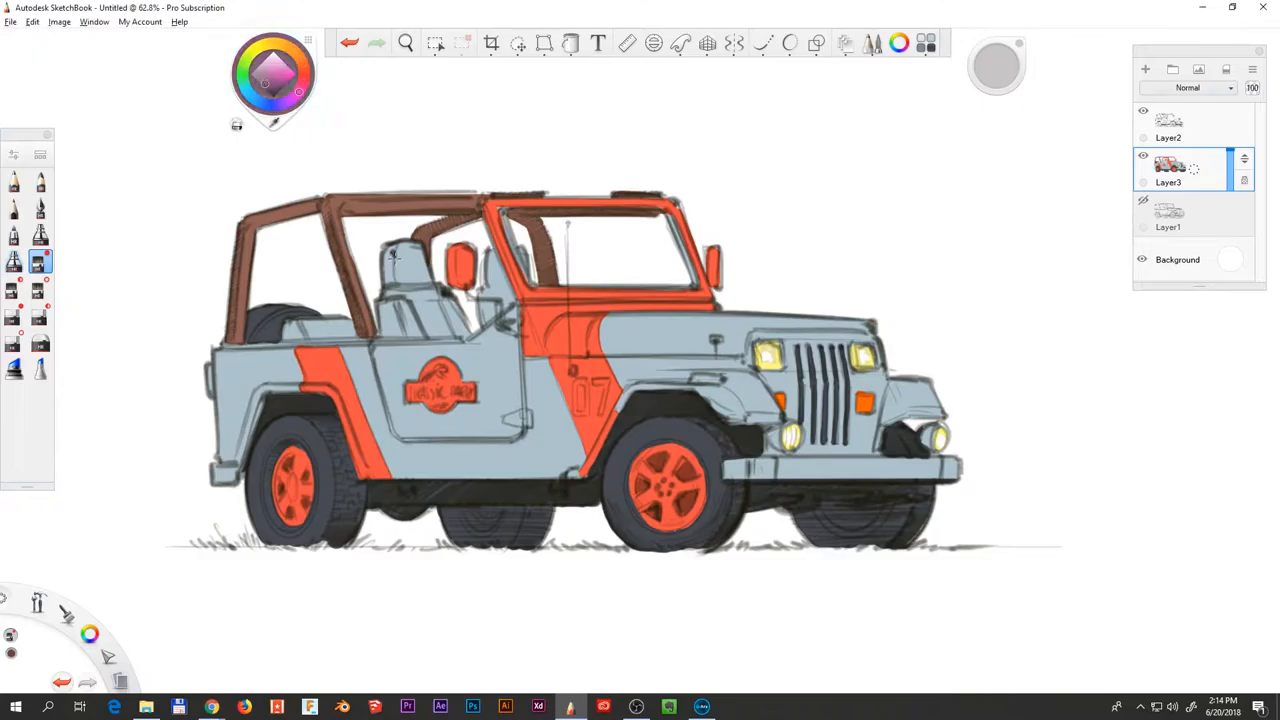
{"action": "key", "text": "shift"}
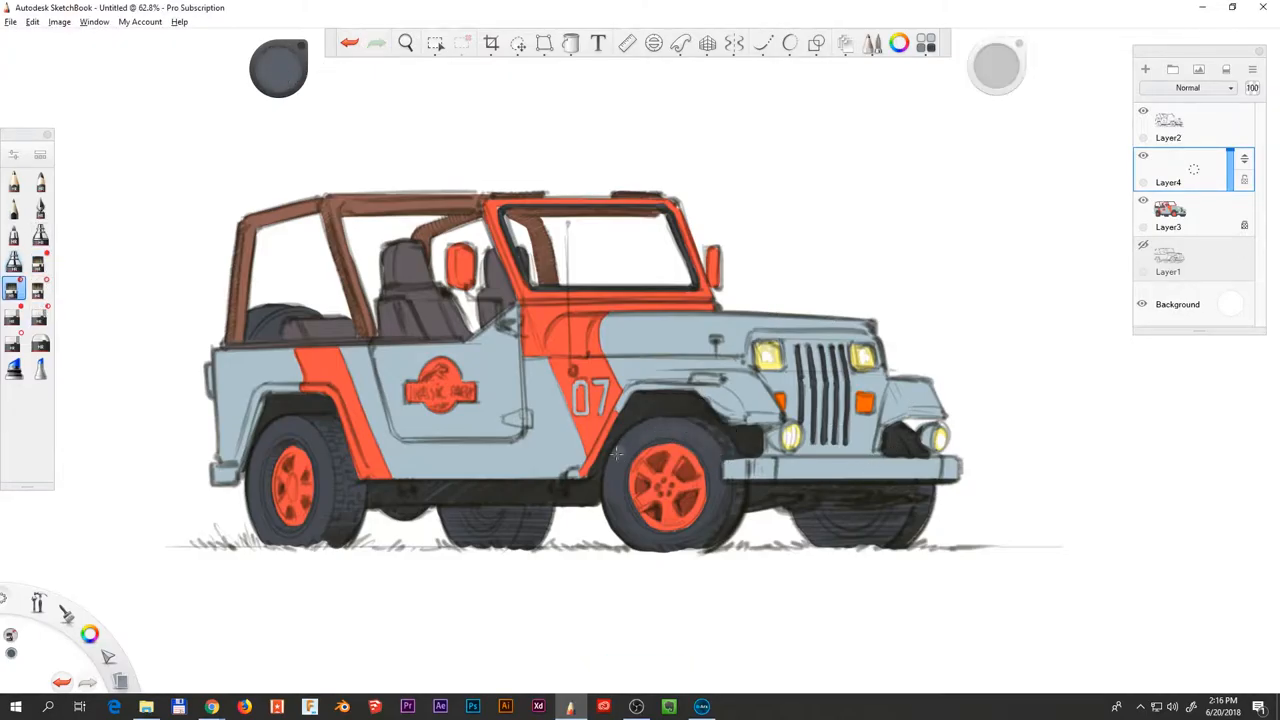
Paint darker shadows and pale blue highlights over the body, roll bar and bumper on Layer4.
{"action": "left_click", "coordinate": [653, 43]}
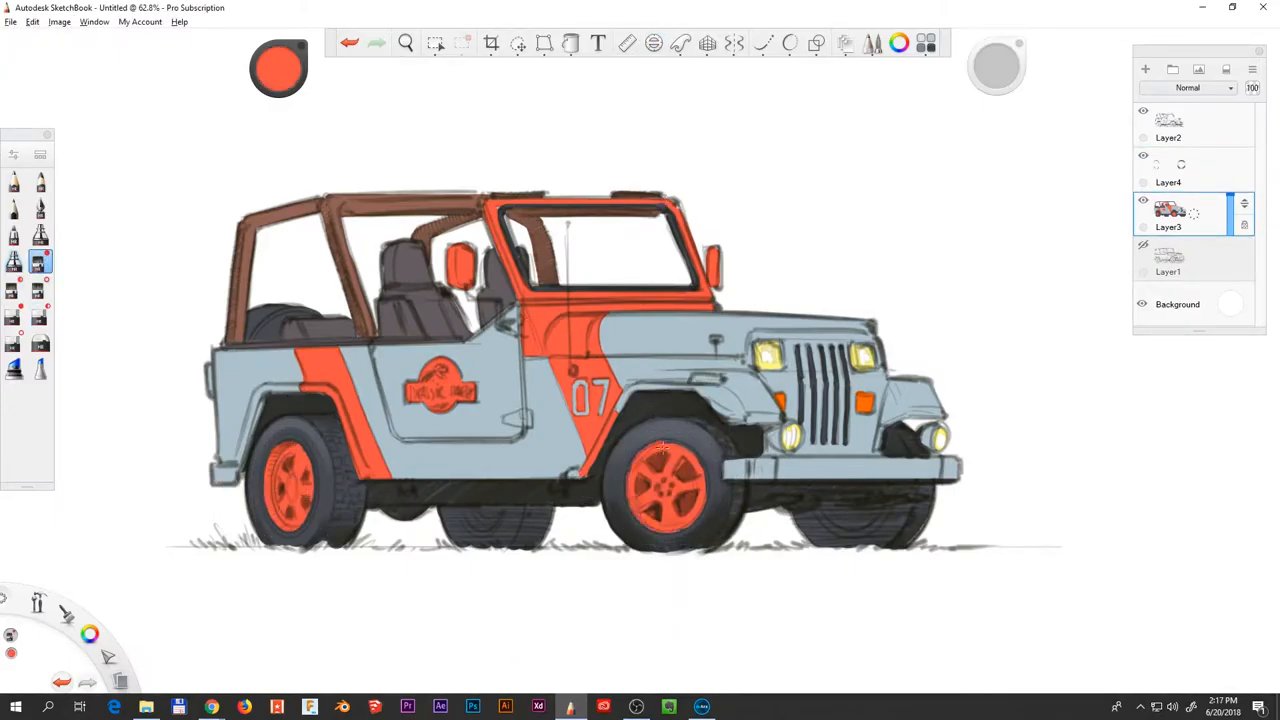
{"action": "left_click", "coordinate": [1180, 182]}
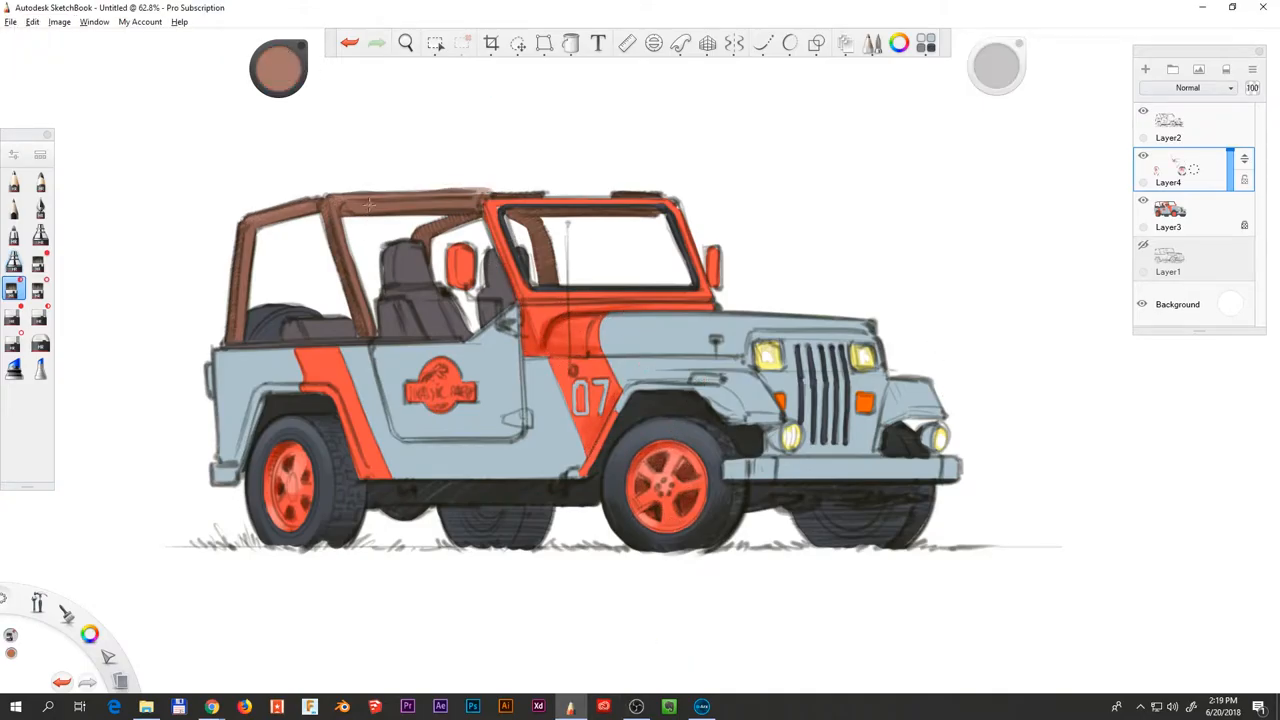
{"action": "left_click", "coordinate": [1180, 212]}
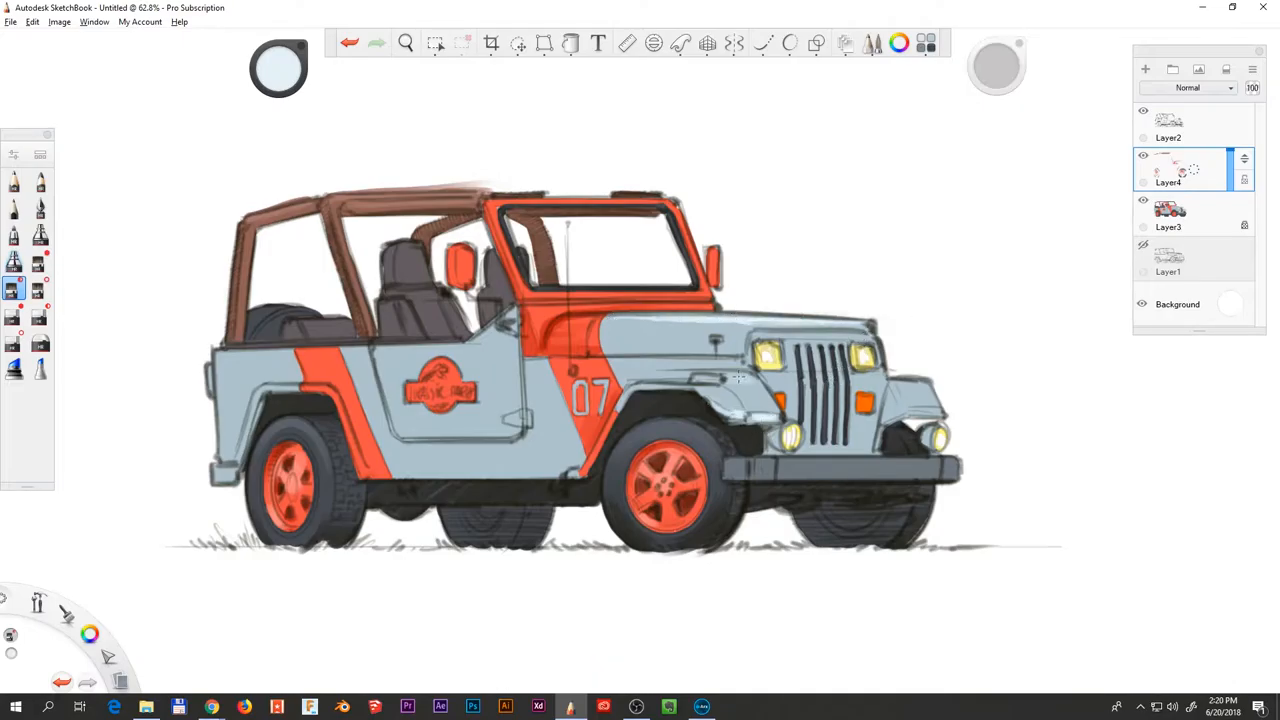
{"action": "key", "text": "alt"}
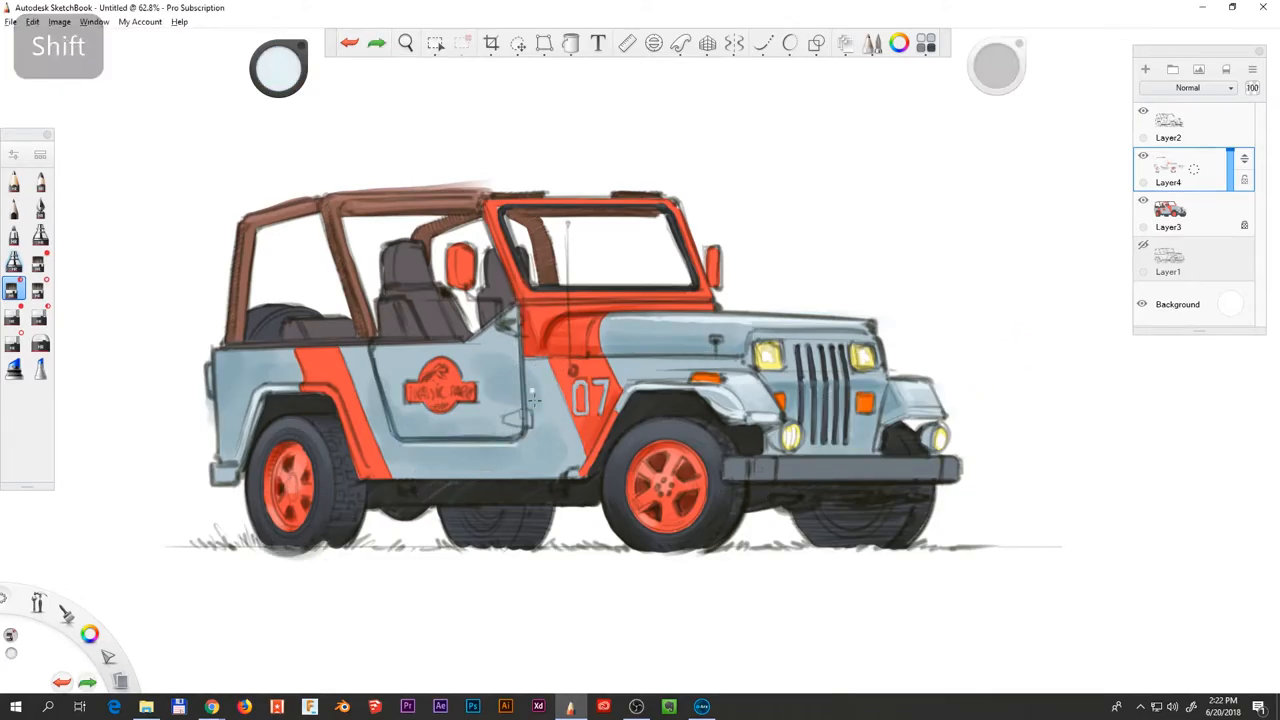
{"action": "left_click", "coordinate": [434, 42]}
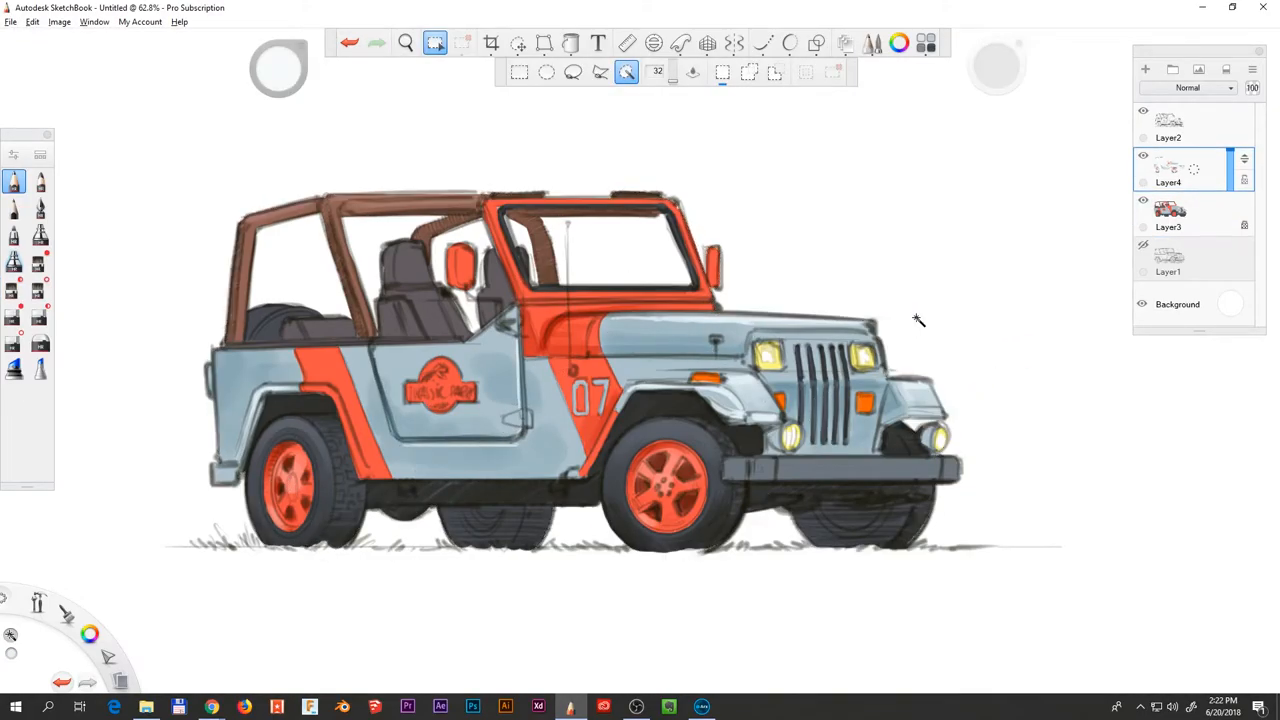
On new Layer5, tint the windshield light blue and brush a wide green shadow beneath the jeep.
{"action": "left_click", "coordinate": [1185, 213]}
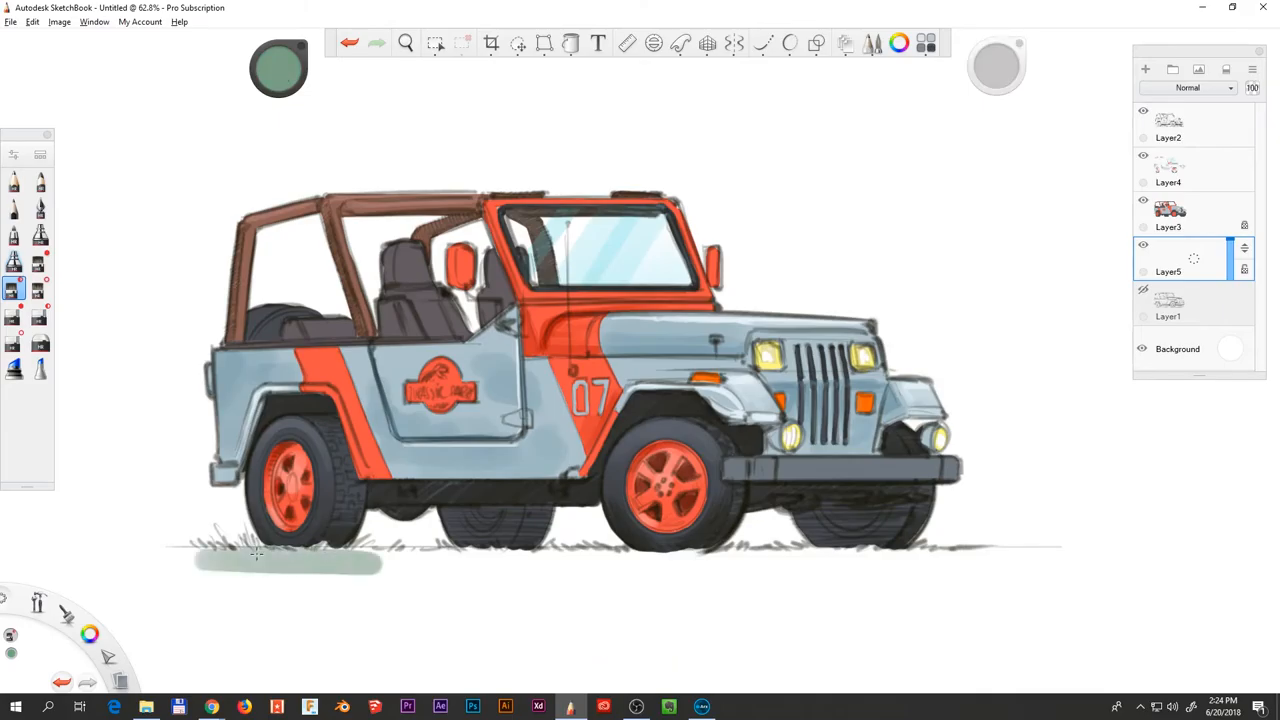
{"action": "left_click_drag", "start_coordinate": [240, 565], "coordinate": [1020, 580]}
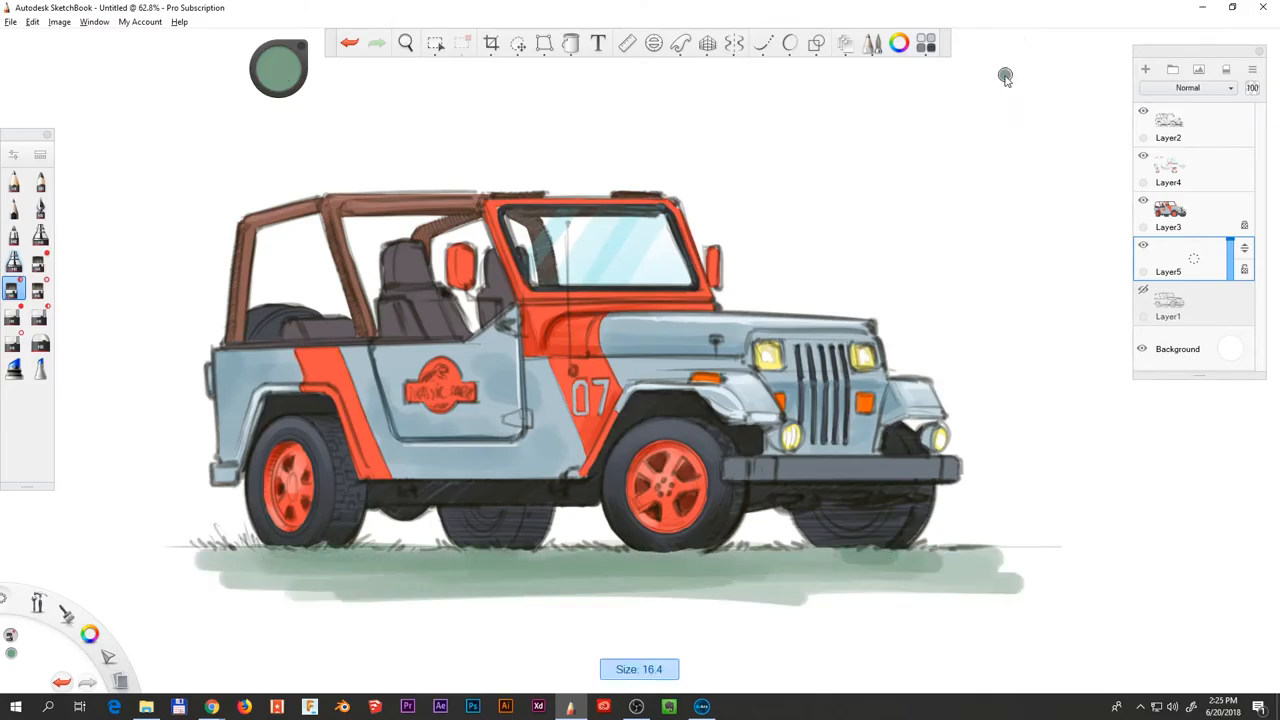